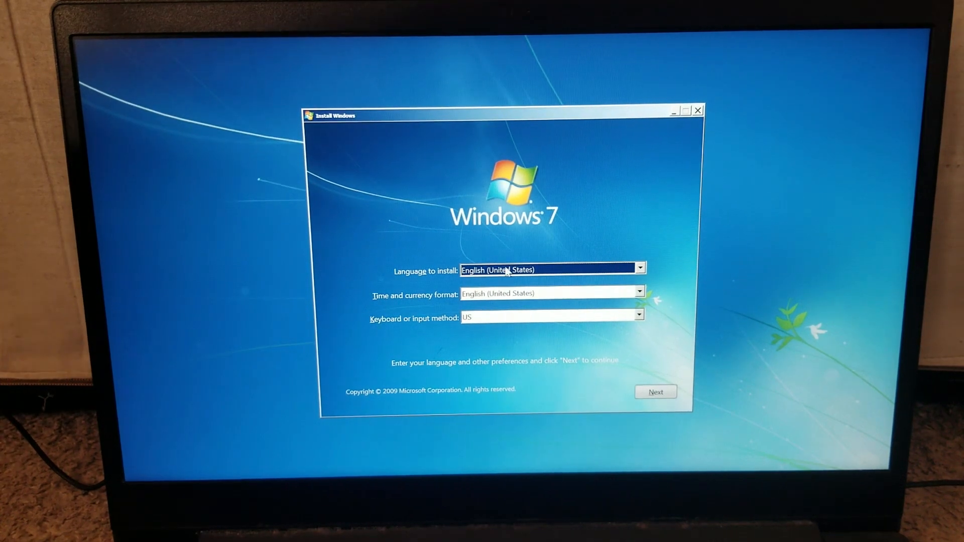
Step: Continue with English (United States), US keyboard, past the language screen
left_click(638, 318)
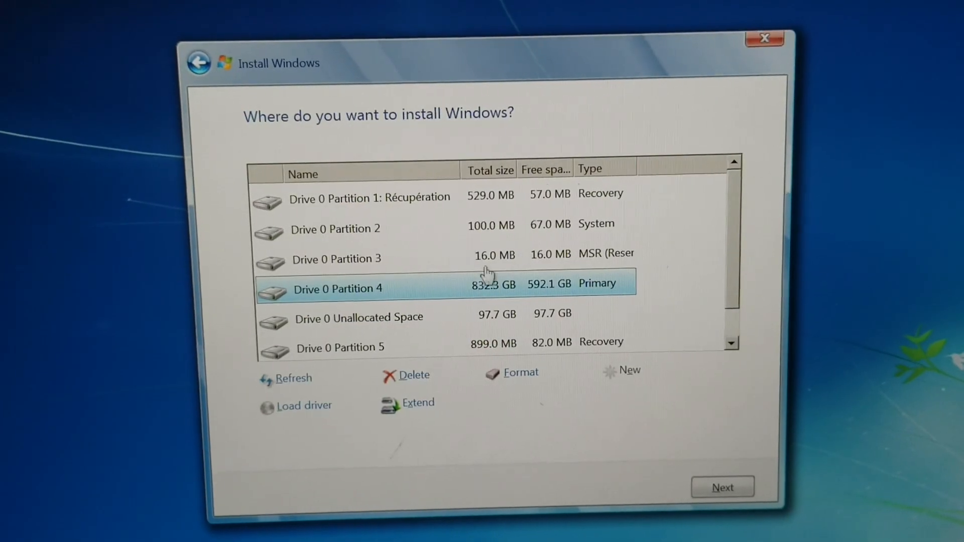
Step: Install Windows onto Drive 0 Unallocated Space (97.7 GB), starting the file copy
left_click(374, 316)
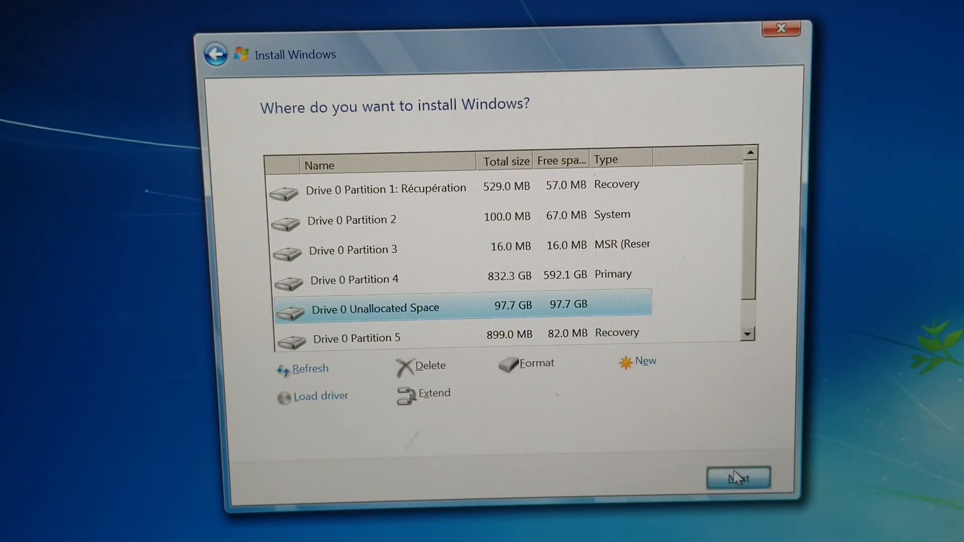
left_click(738, 477)
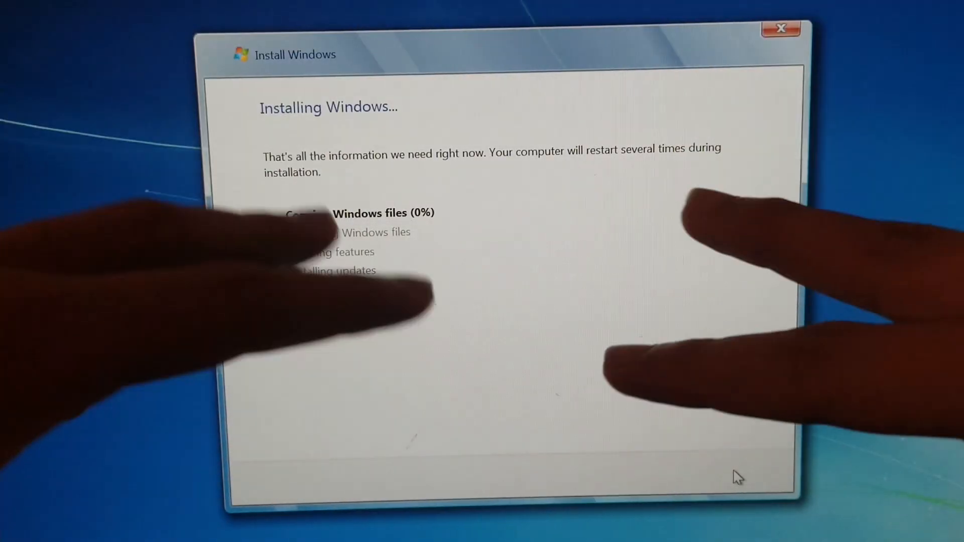